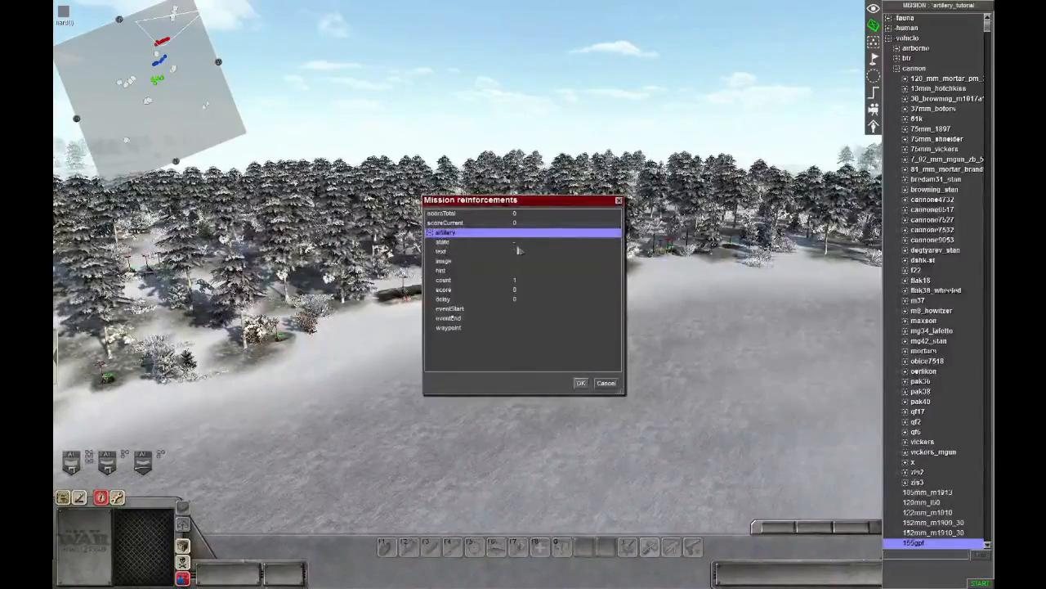
Set the artillery reinforcement's text to Artillery and its hint to 'A simple artillery barrage'
{"action": "left_click", "coordinate": [442, 251]}
{"action": "type", "text": "Artillery"}
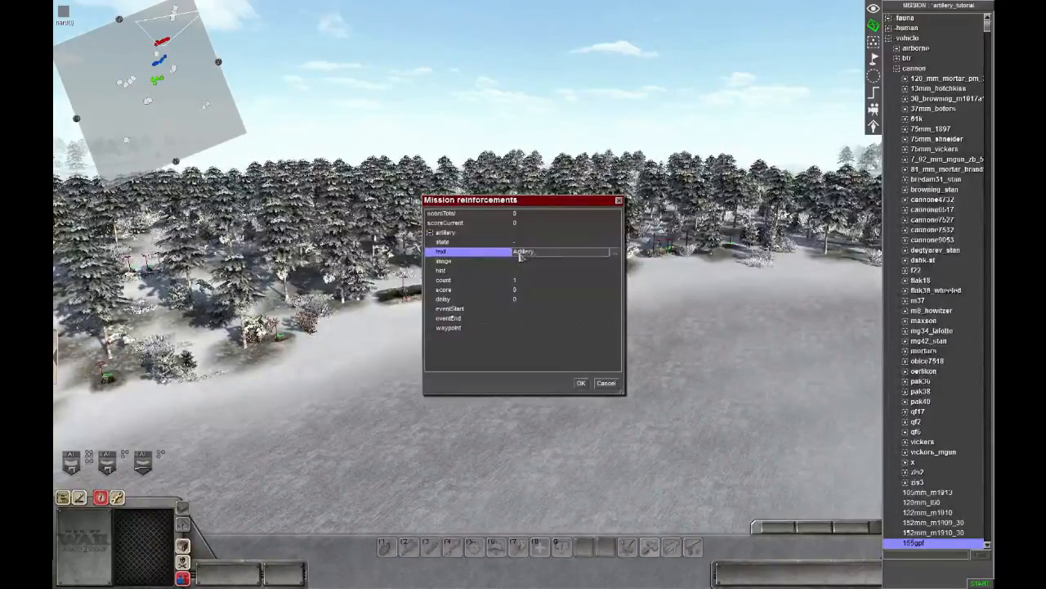
{"action": "left_click", "coordinate": [441, 270]}
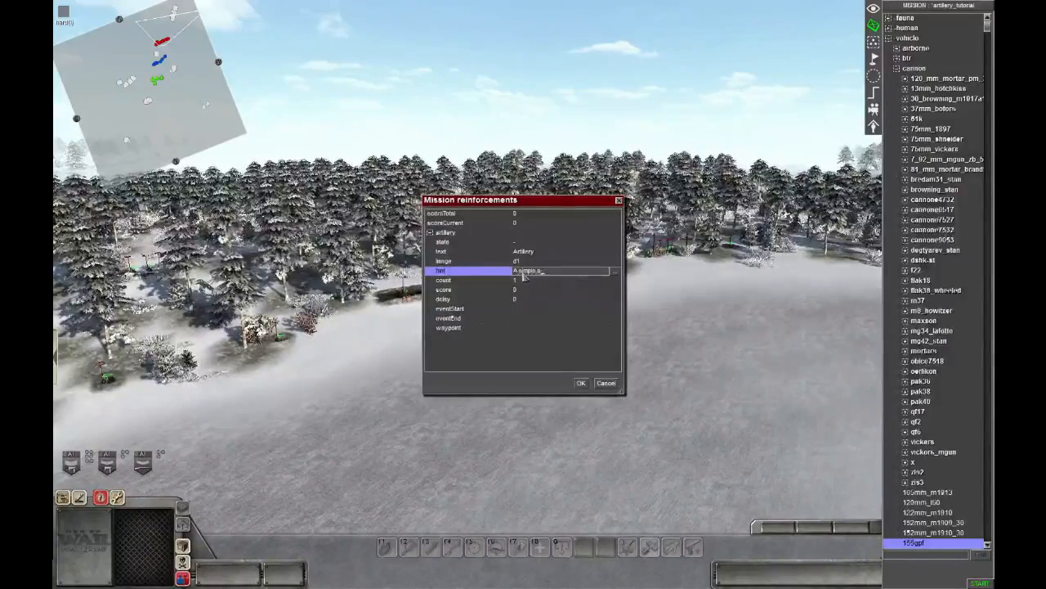
{"action": "type", "text": "A simple artillery barrage"}
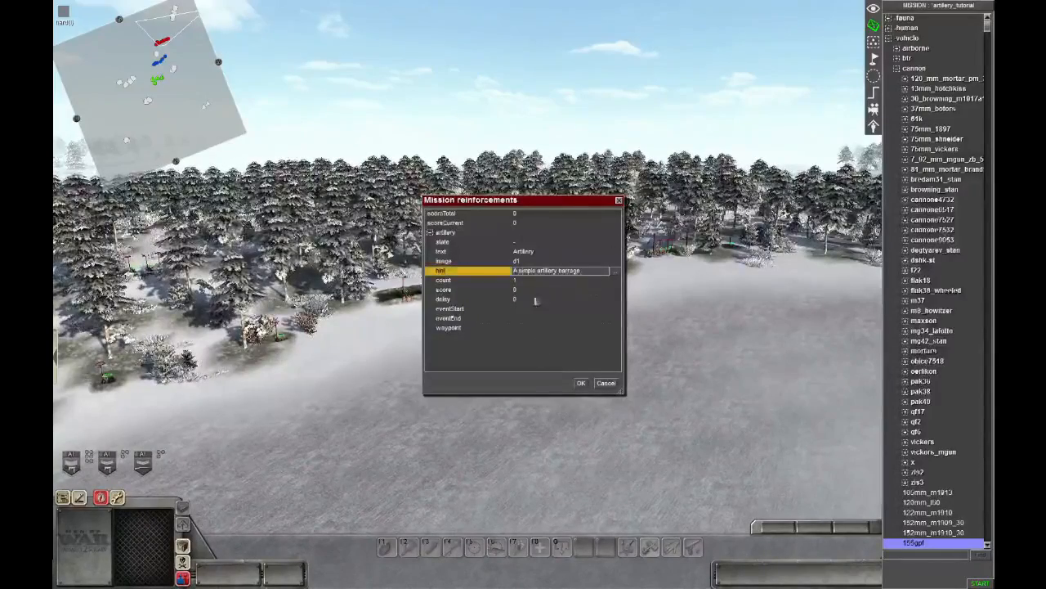
{"action": "left_click", "coordinate": [443, 280]}
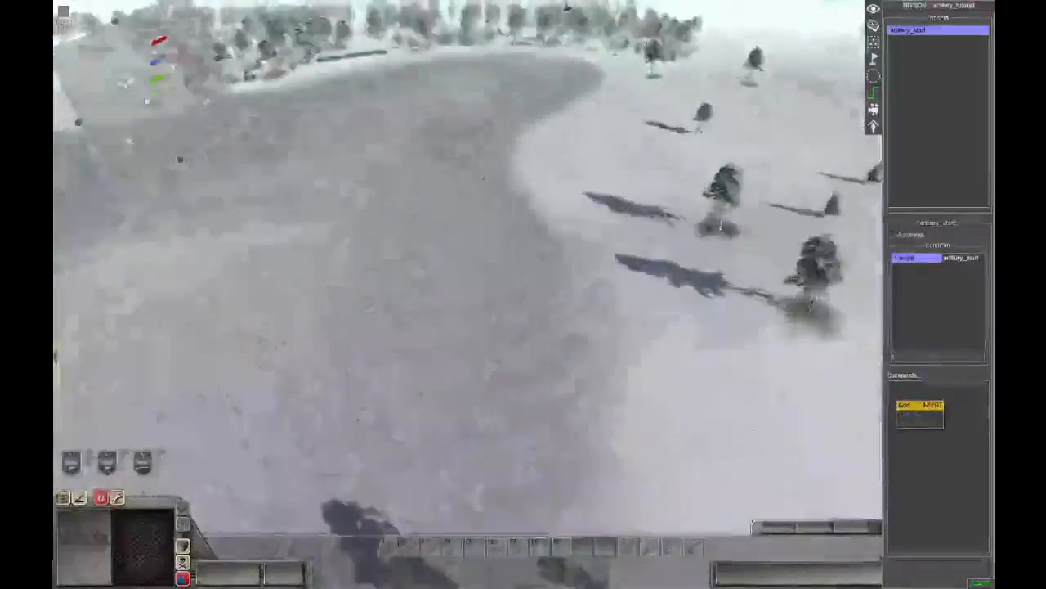
Add a loop command to the artillery_start trigger's command list
{"action": "left_click", "coordinate": [904, 406]}
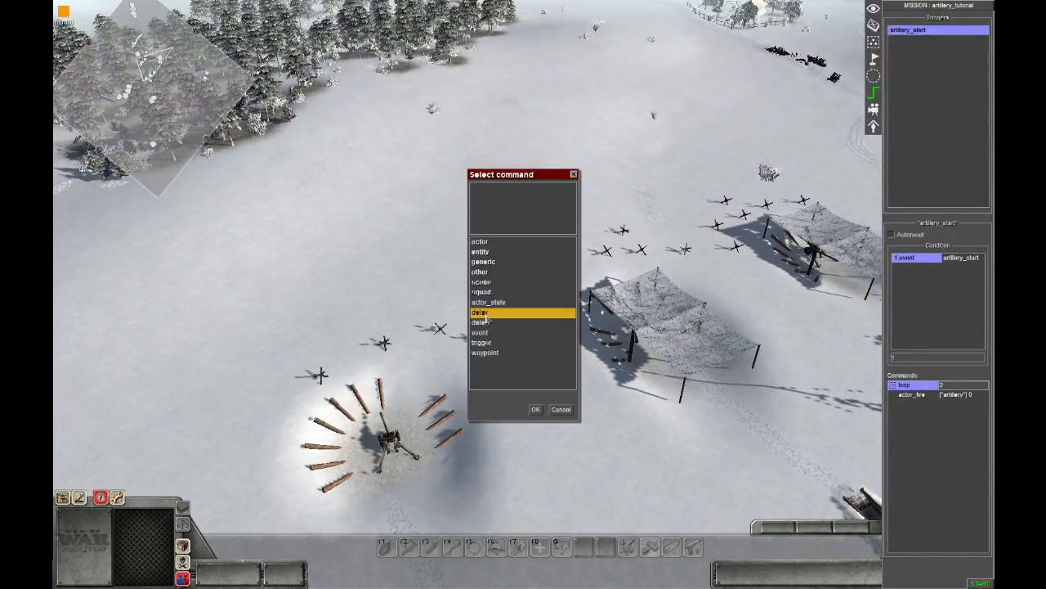
Choose the delay command to follow the artillery fire command
{"action": "left_click", "coordinate": [535, 409]}
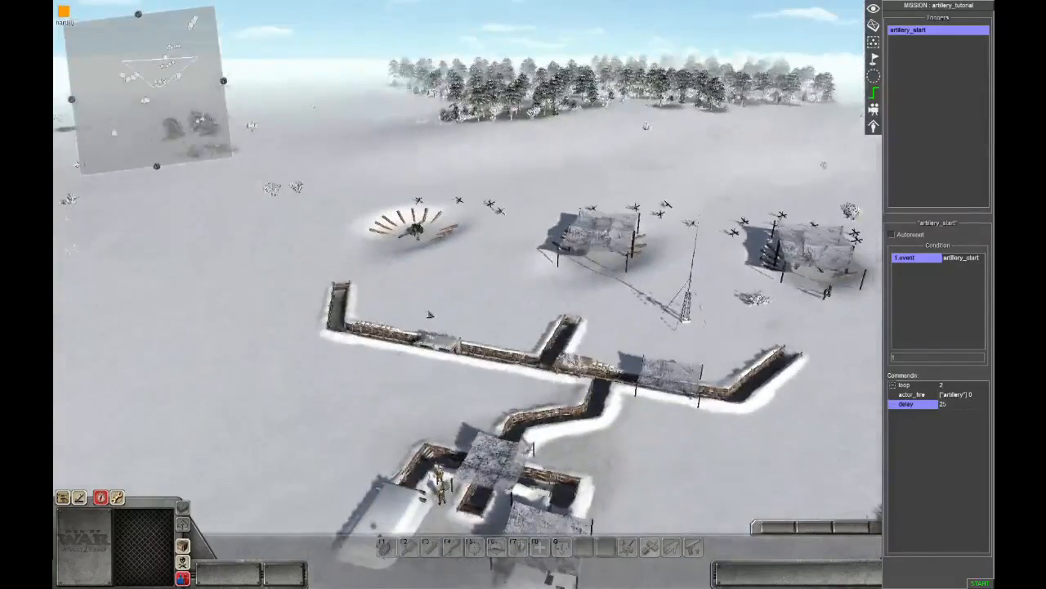